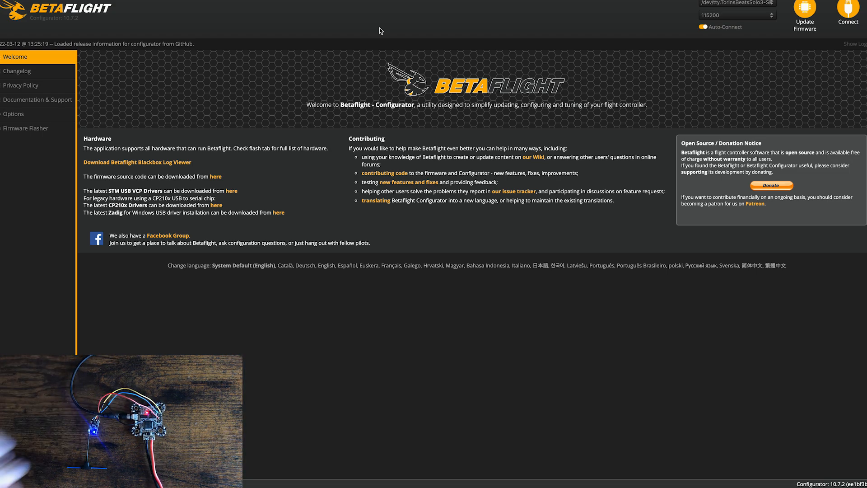
pyautogui.moveTo(365, 24)
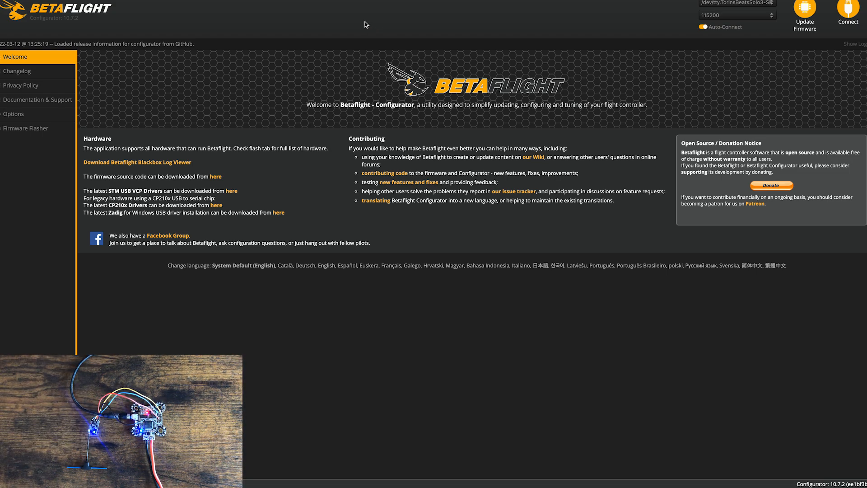
# Move Serial Rx from UART2 to UART3 in Ports, then save and reboot
pyautogui.click(846, 14)
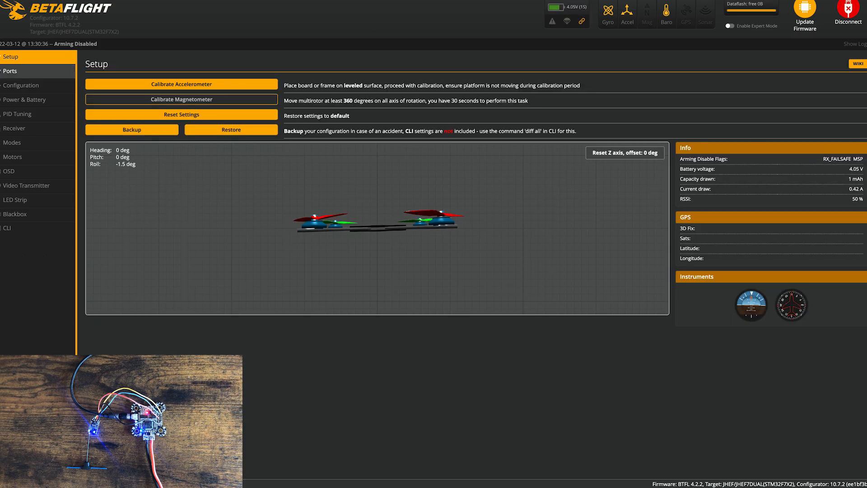
pyautogui.click(9, 71)
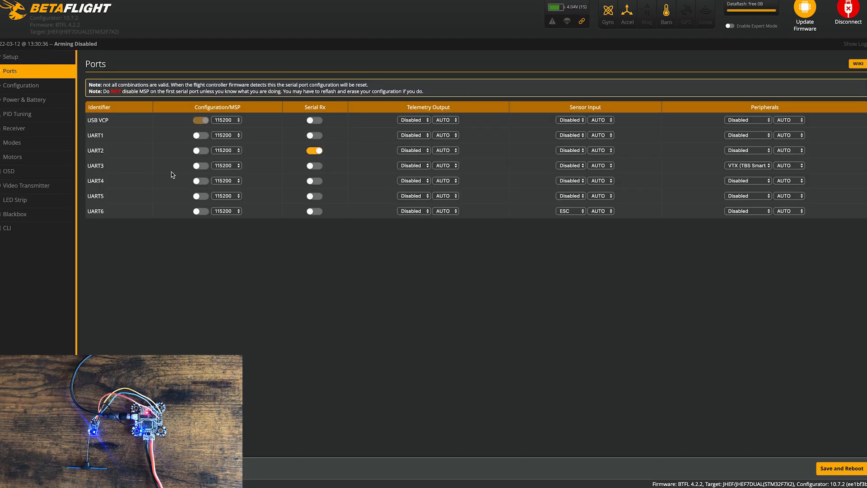
pyautogui.click(314, 149)
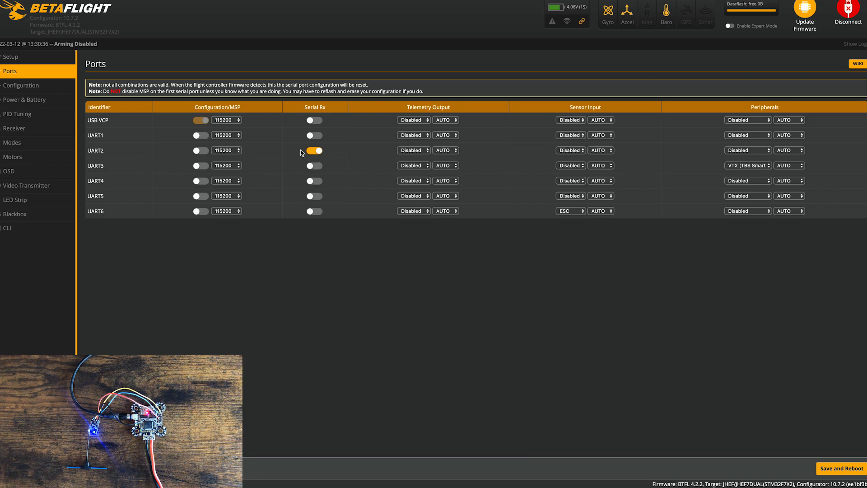
pyautogui.click(314, 165)
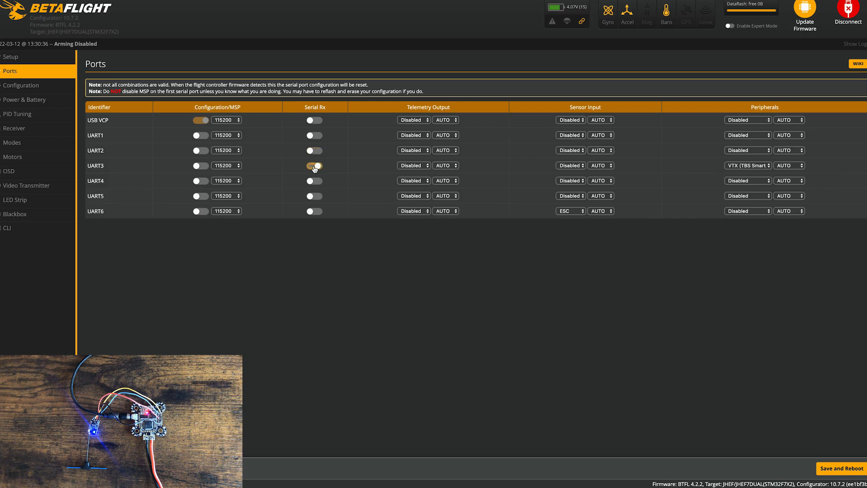
pyautogui.click(314, 164)
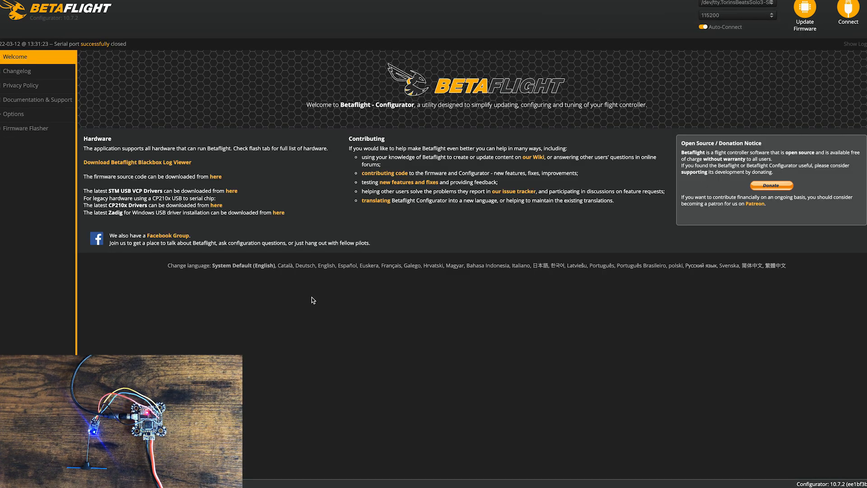
# Set Receiver Mode to a serial-based receiver in the Configuration tab
pyautogui.click(847, 14)
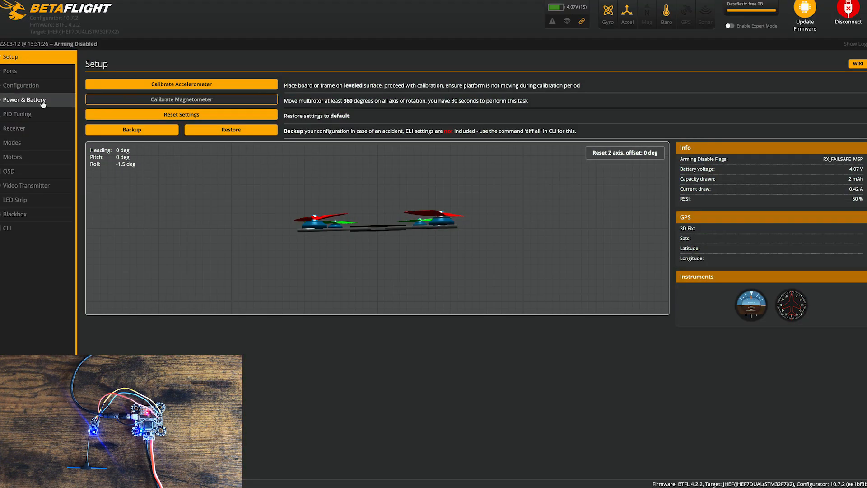
pyautogui.click(21, 84)
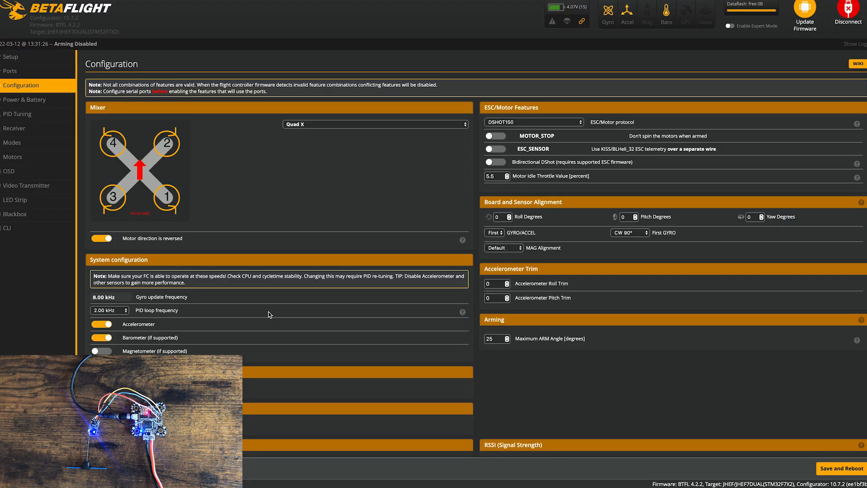
pyautogui.scroll(-3)
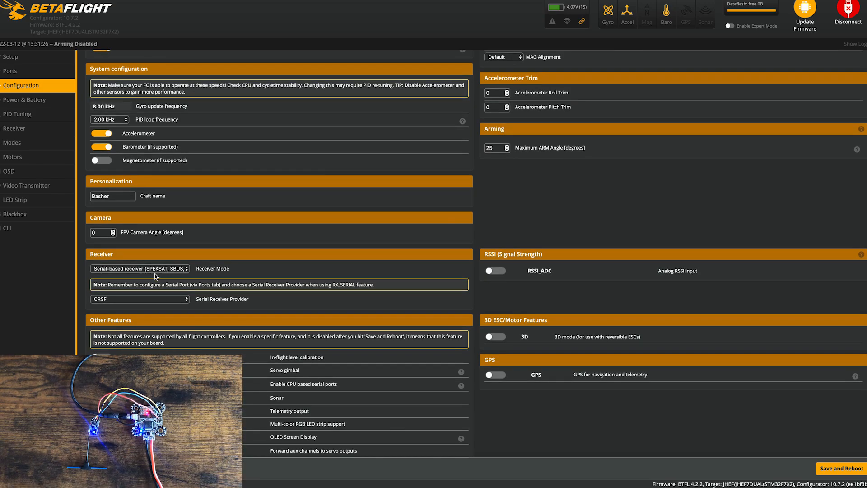
pyautogui.click(140, 268)
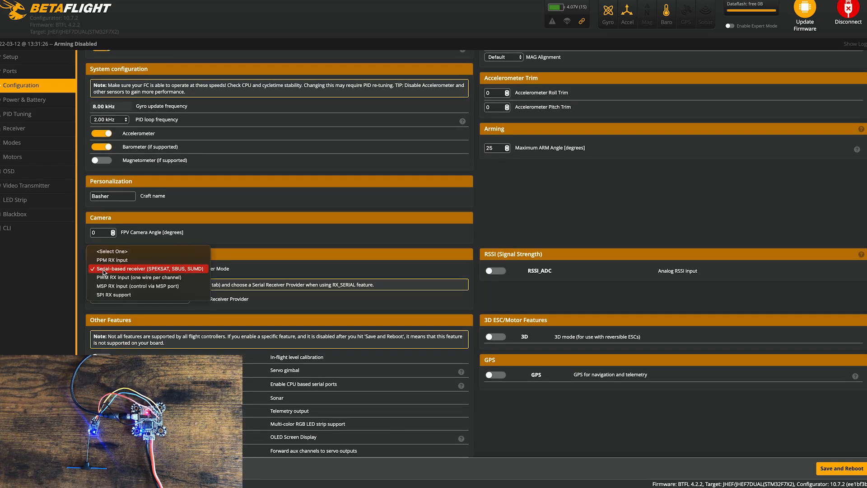
pyautogui.click(147, 268)
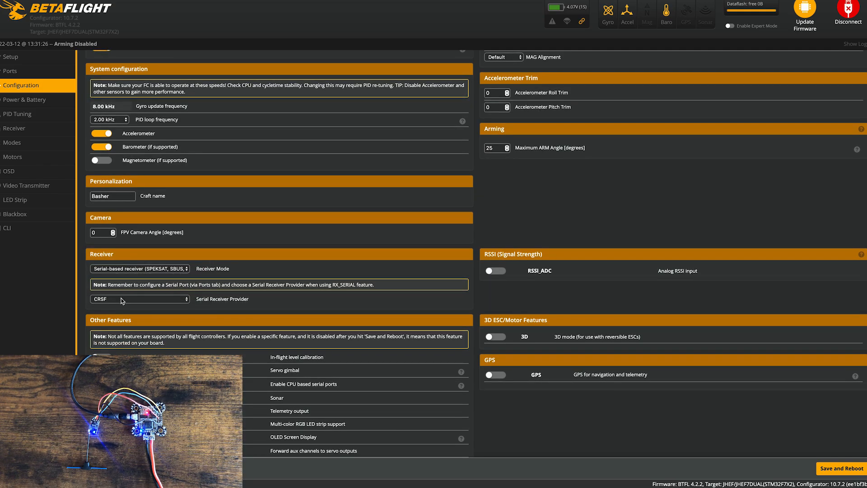
pyautogui.moveTo(114, 302)
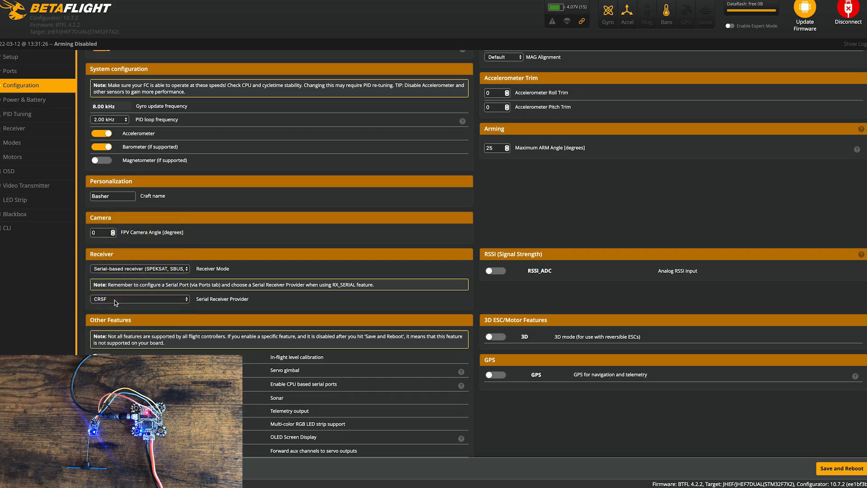
pyautogui.moveTo(283, 308)
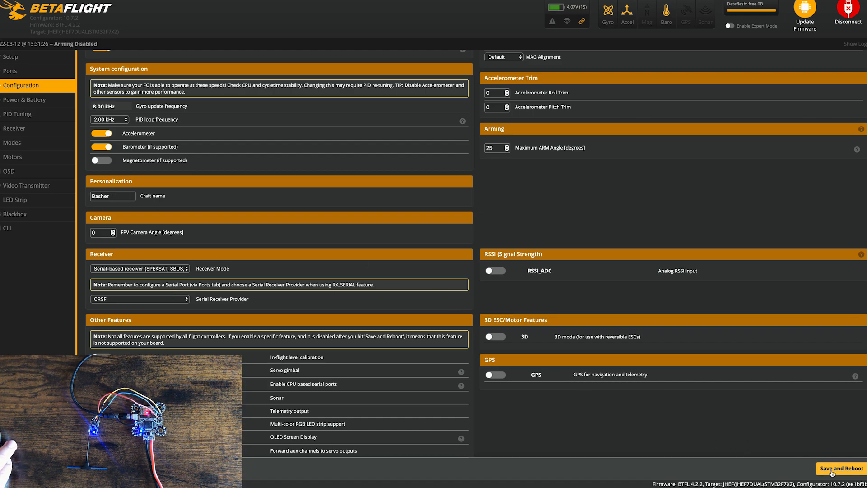
# Save and reboot the board, then disconnect the flight controller
pyautogui.click(10, 57)
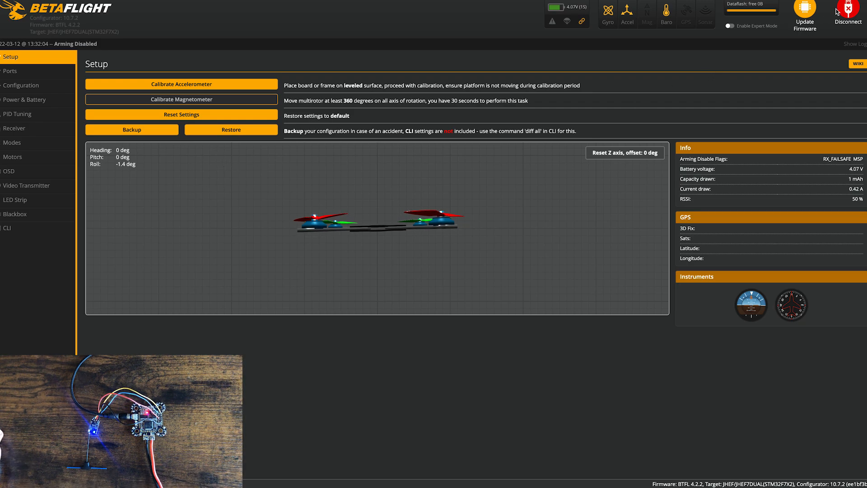
pyautogui.click(847, 14)
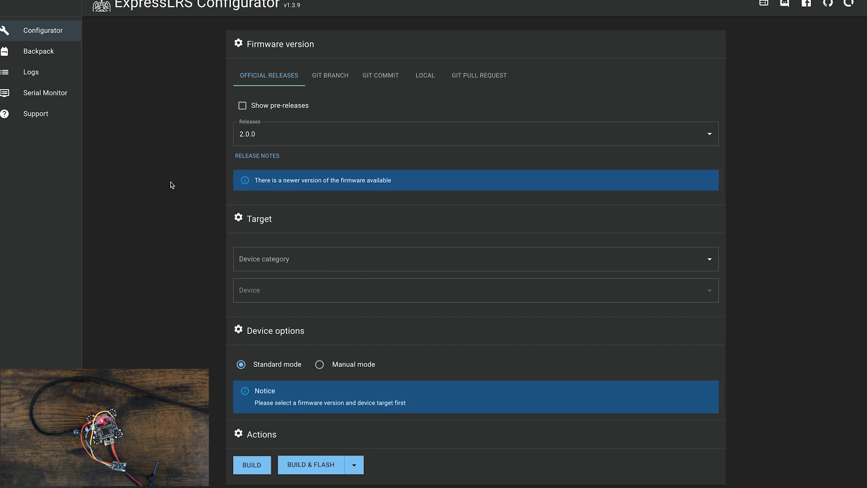
# Select release 2.3.0, device category BETAFPV 900 MHz and device BETAFPV 900 RX
pyautogui.click(475, 133)
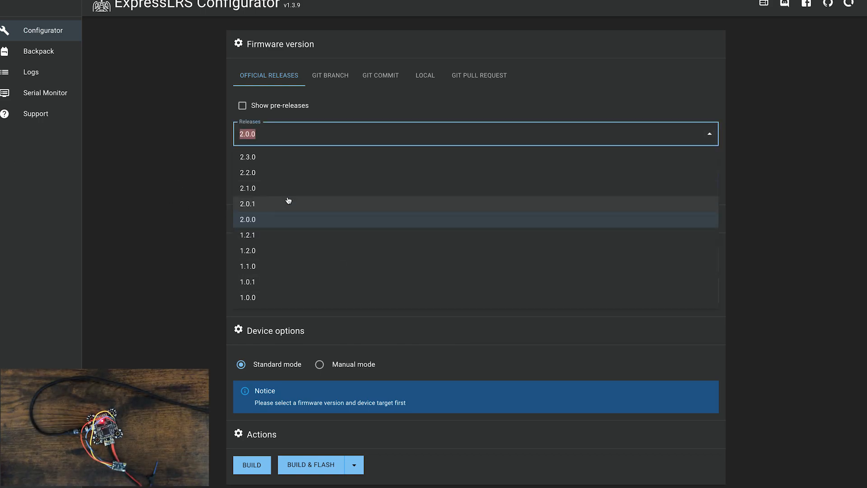
pyautogui.click(247, 156)
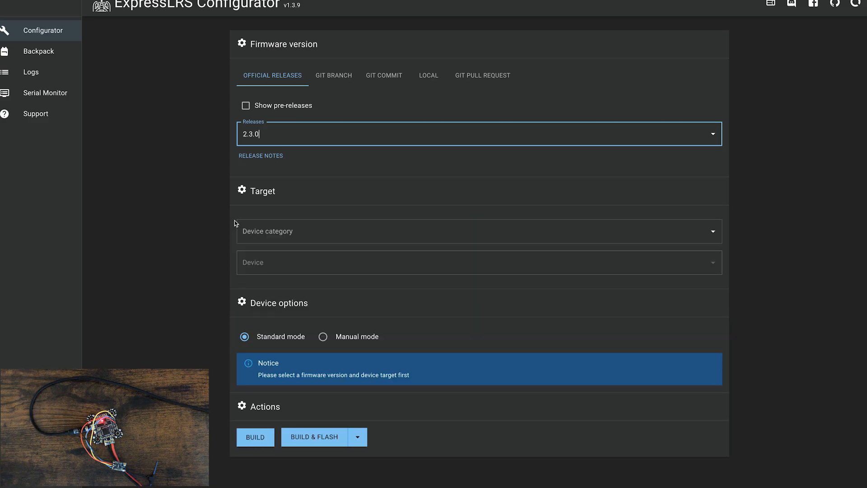
pyautogui.click(479, 231)
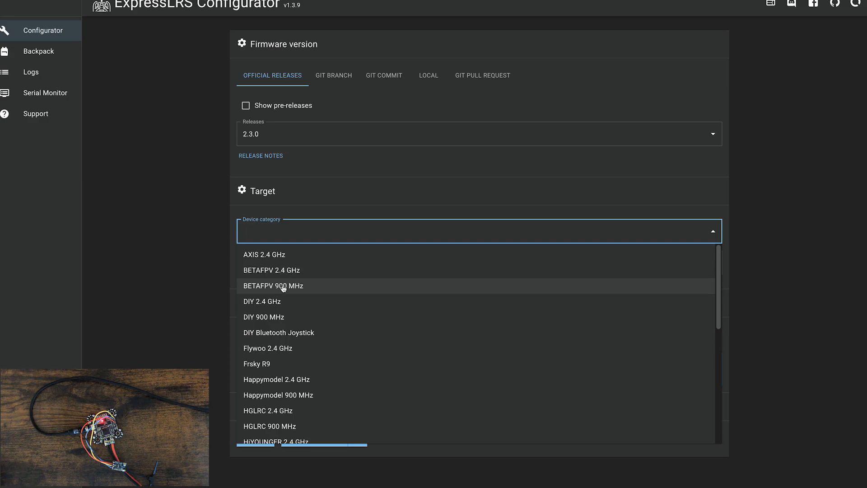
pyautogui.moveTo(271, 270)
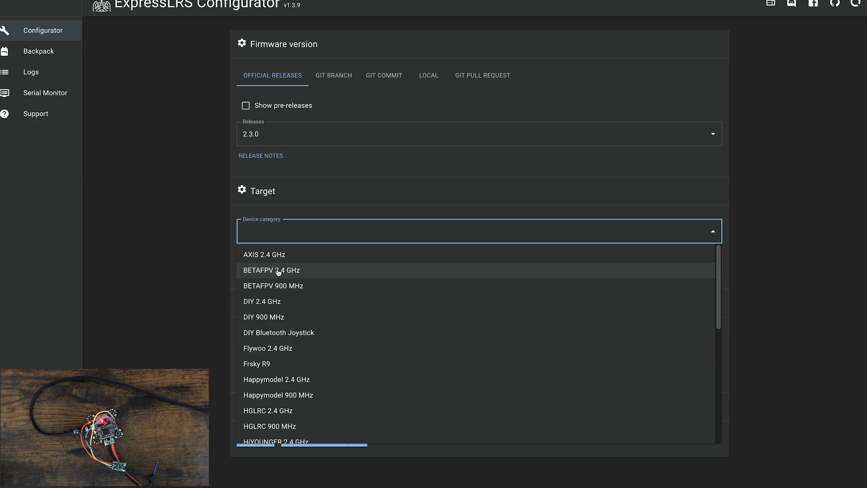
pyautogui.click(273, 286)
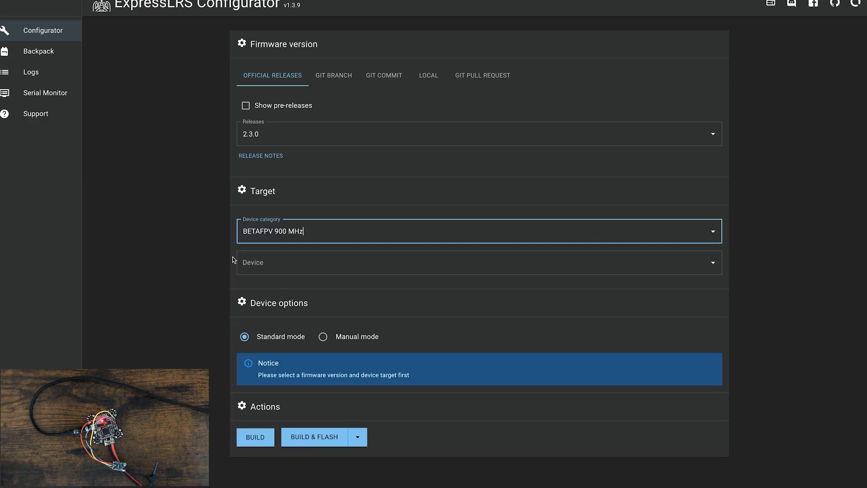
pyautogui.click(478, 262)
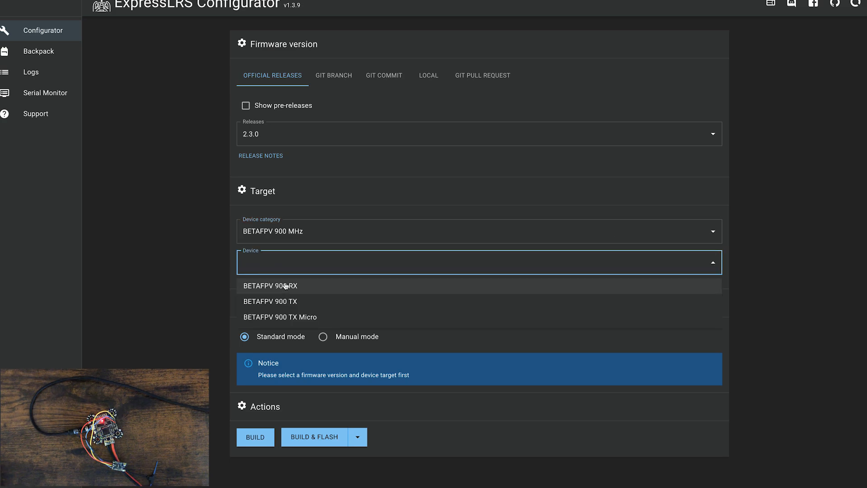
pyautogui.click(270, 285)
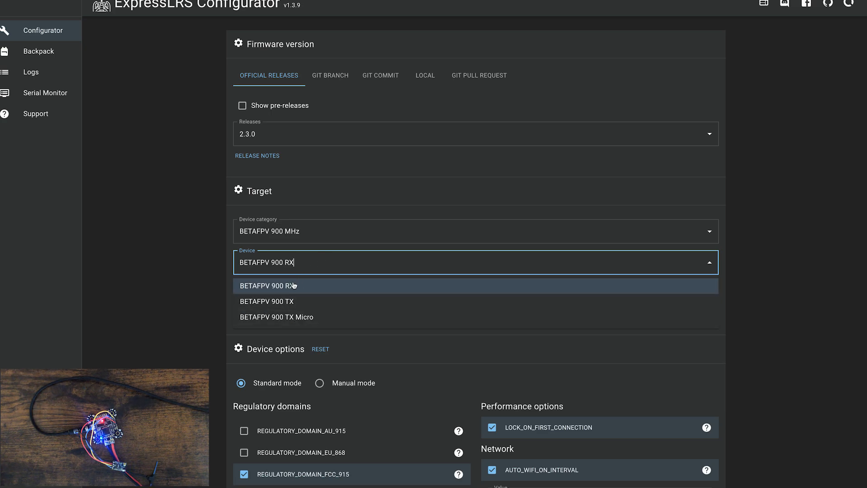
pyautogui.click(268, 285)
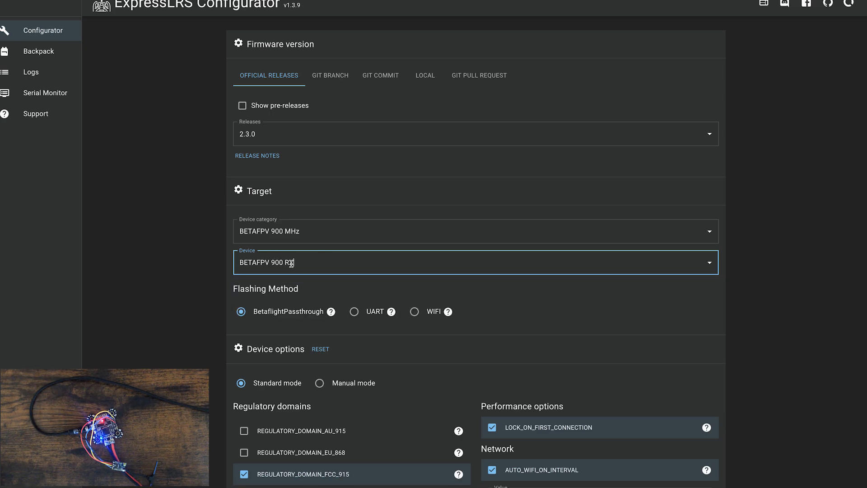
# Build and flash the receiver firmware via Betaflight passthrough with FCC_915
pyautogui.scroll(-3)
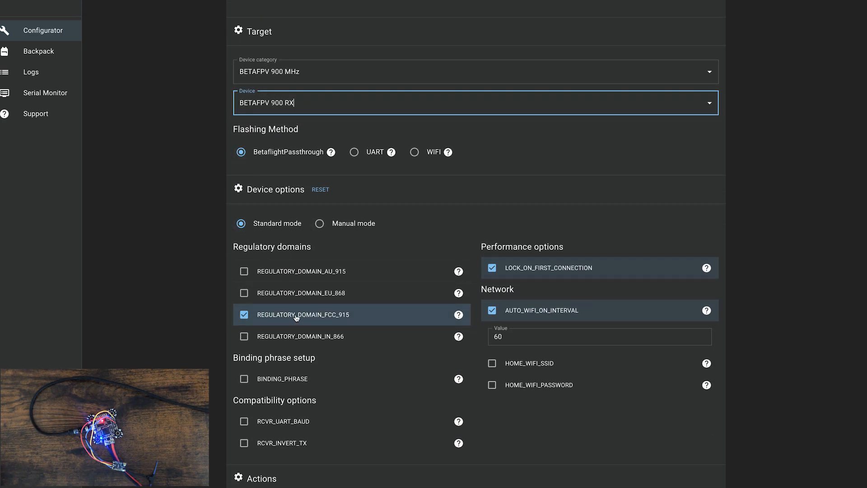
pyautogui.moveTo(308, 287)
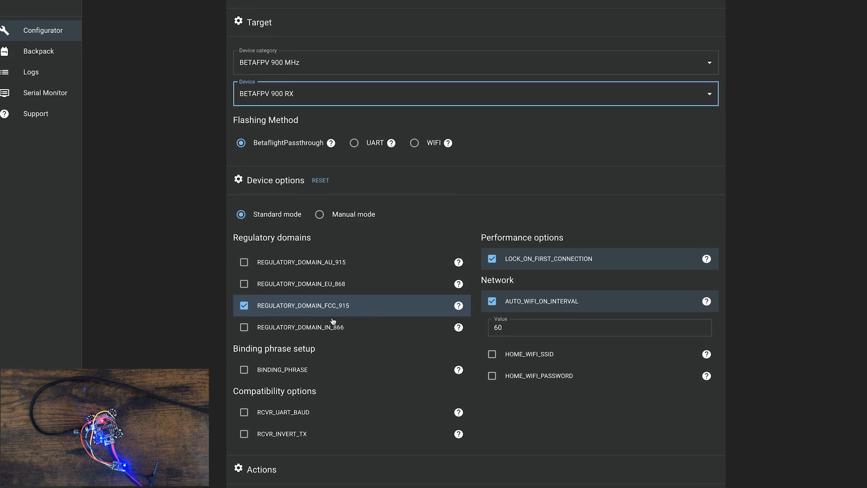
pyautogui.scroll(-3)
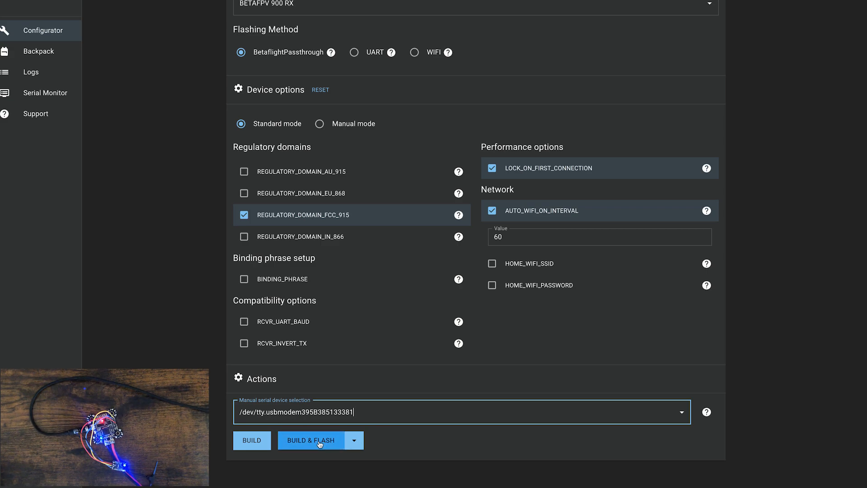
pyautogui.click(310, 440)
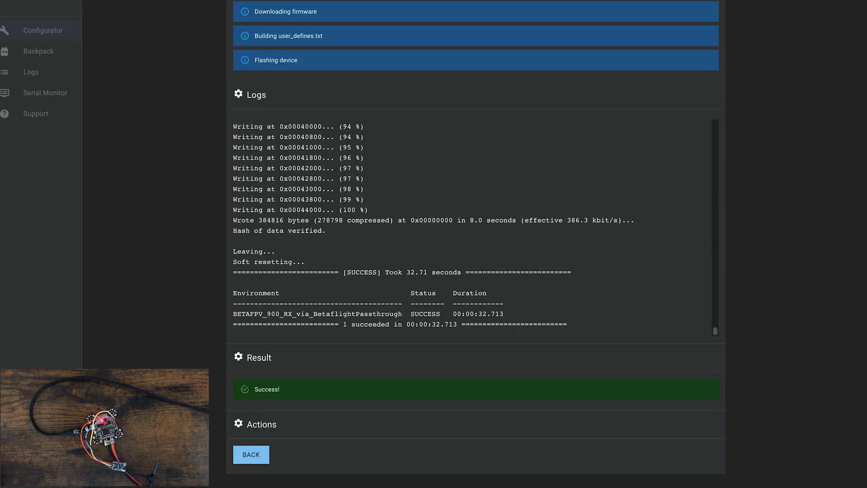
# Return to the firmware settings form after the successful receiver flash
pyautogui.click(250, 454)
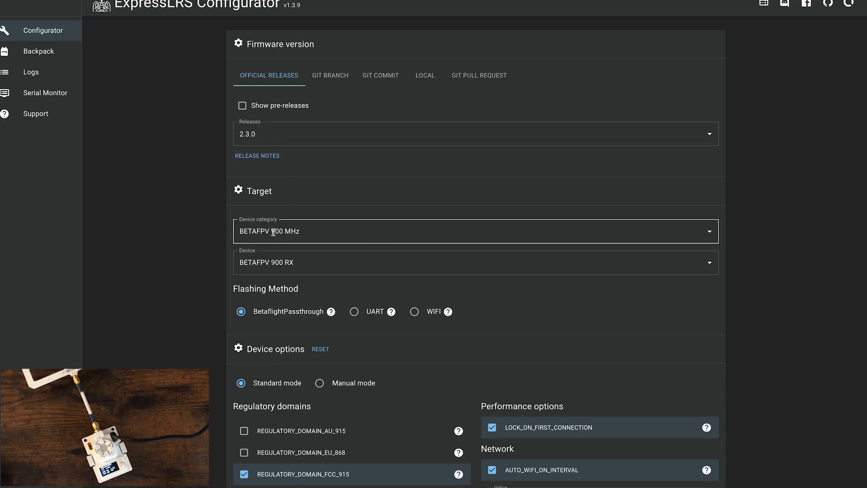
# Target BETAFPV 900 TX Micro over UART and build and flash the transmitter
pyautogui.click(474, 232)
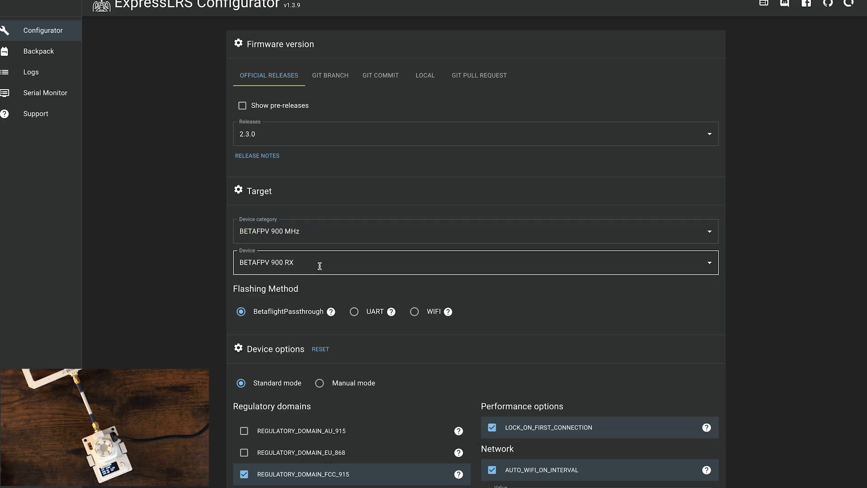
pyautogui.click(476, 261)
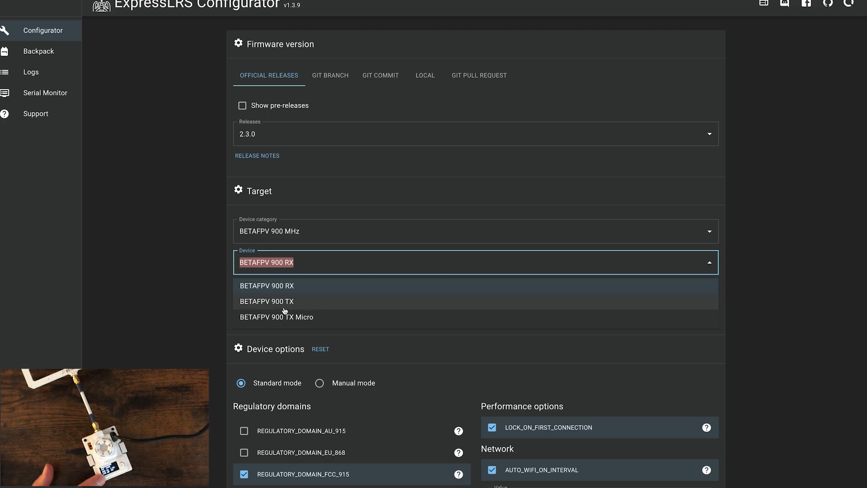
pyautogui.moveTo(284, 317)
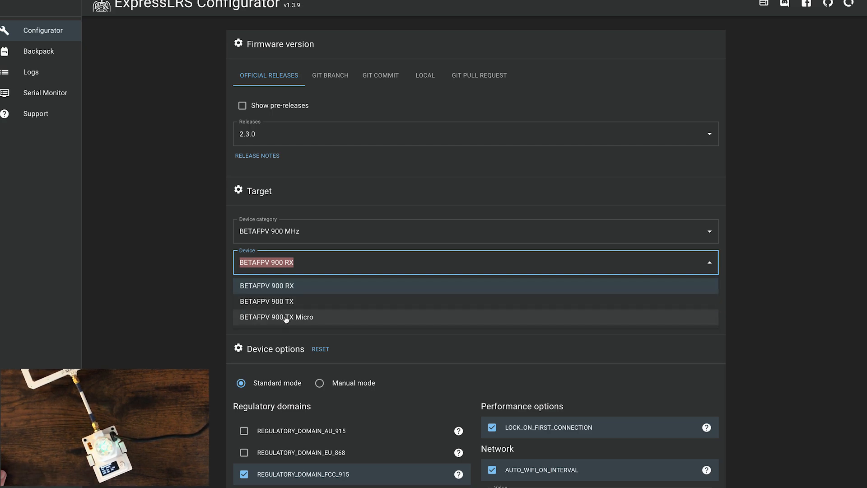
pyautogui.click(276, 317)
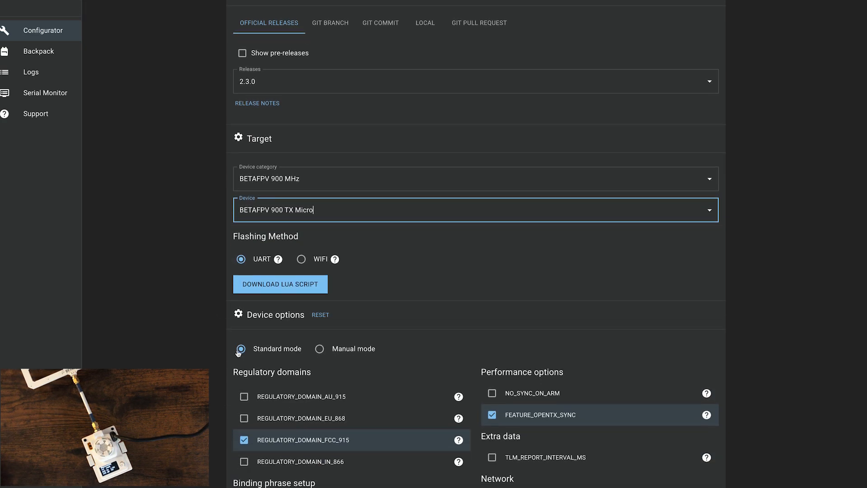
pyautogui.scroll(-3)
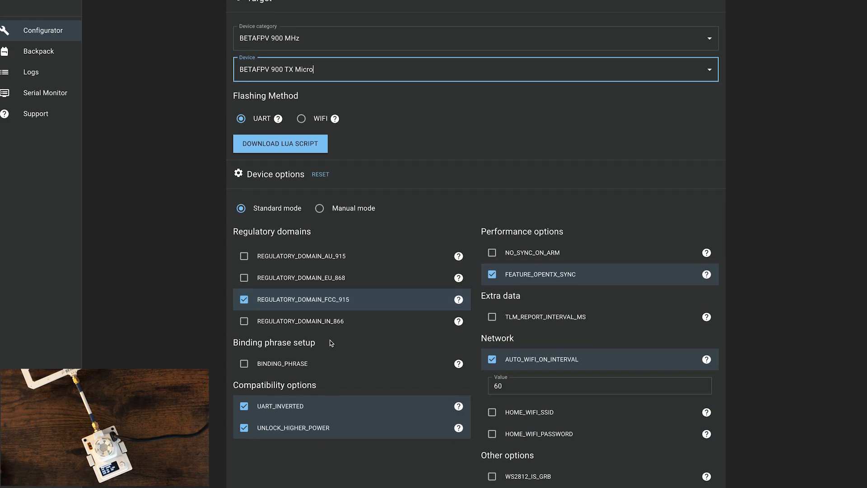
pyautogui.scroll(-3)
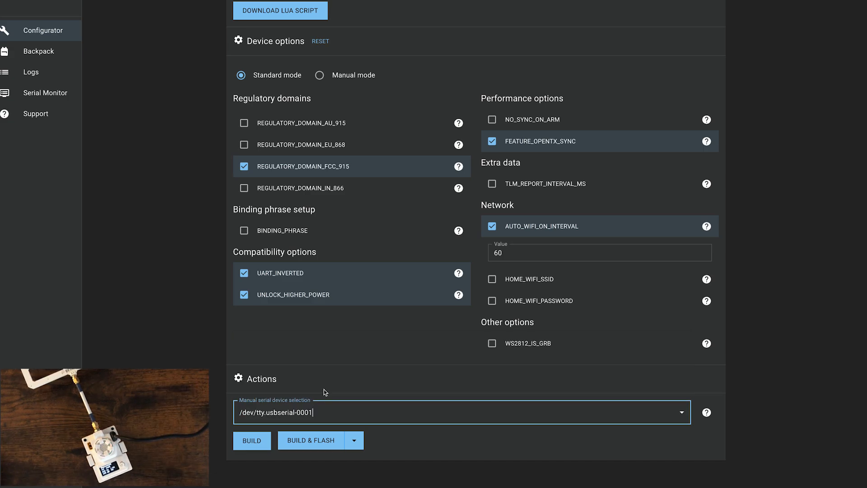
pyautogui.click(252, 441)
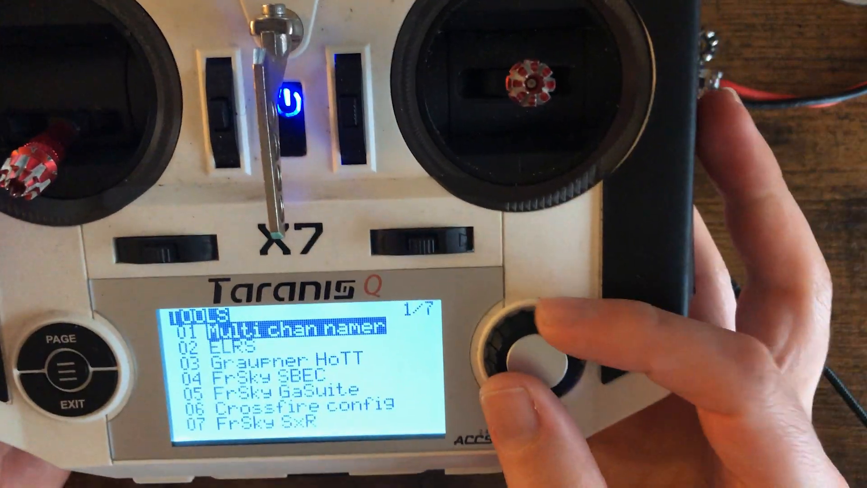
# Scroll the view while reaching the radio's tools list with the ELRS script
pyautogui.scroll(-3)
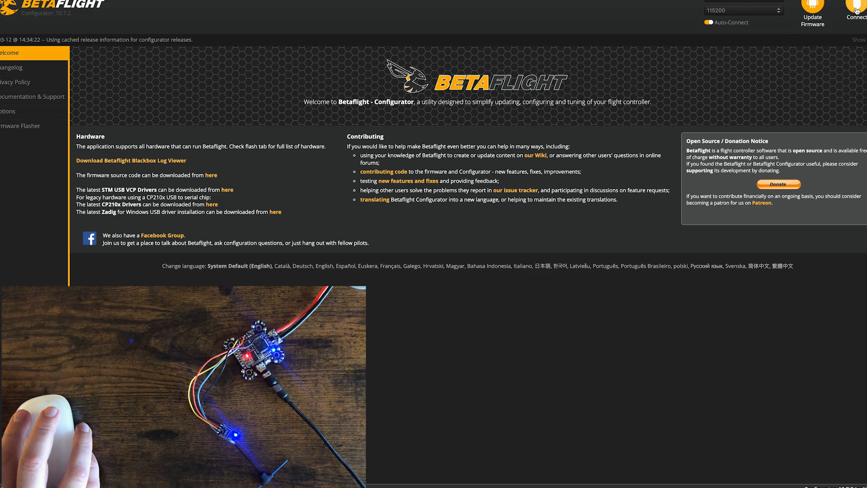
# Connect to the flight controller and open the Receiver tab's live channels
pyautogui.click(855, 5)
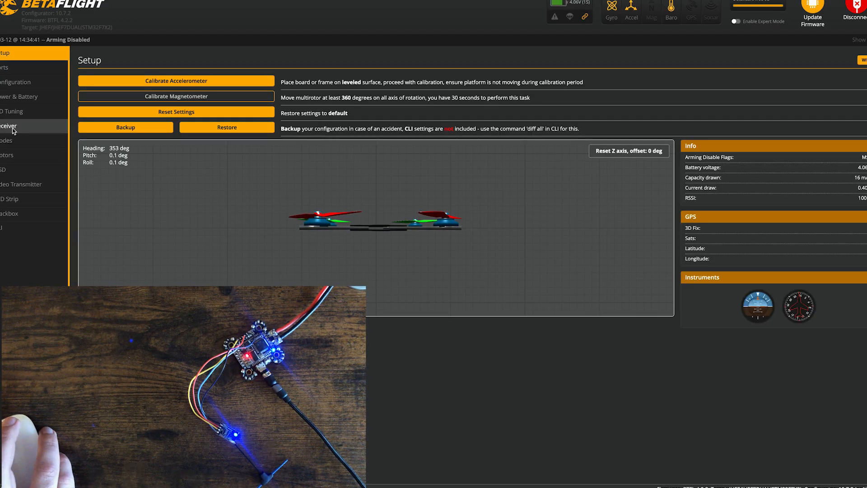
pyautogui.click(8, 125)
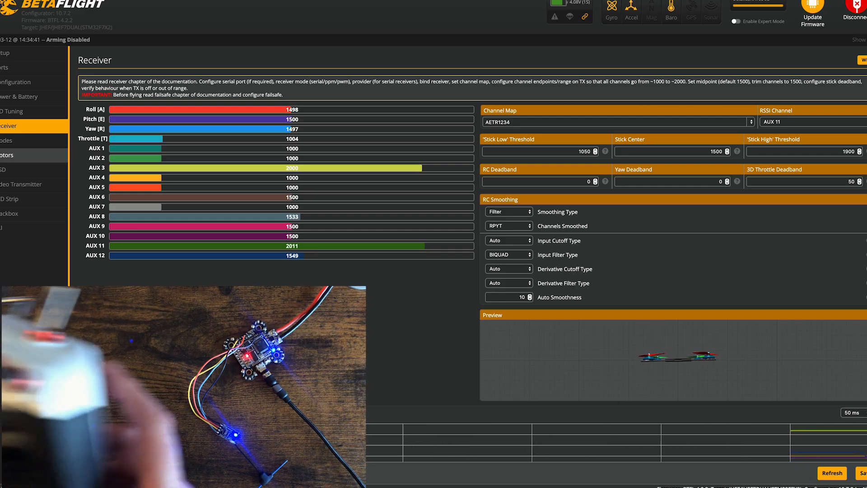